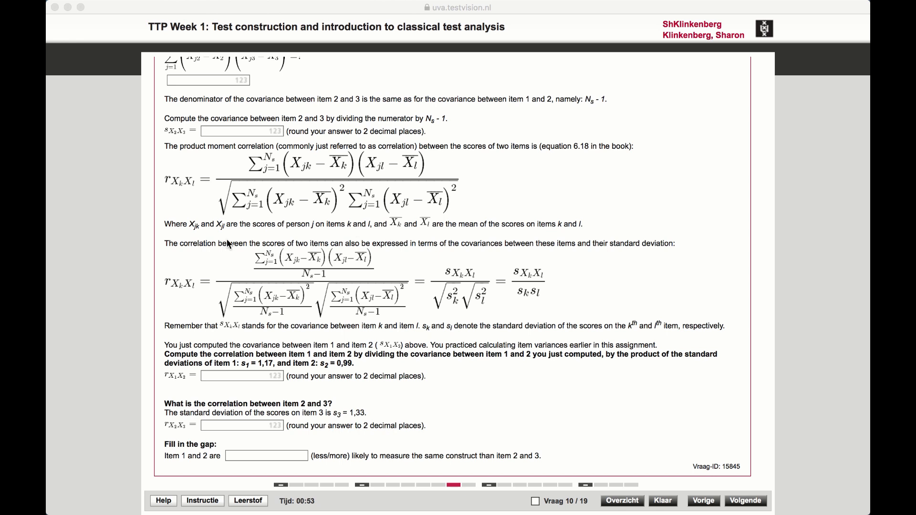
mouse_move(206, 289)
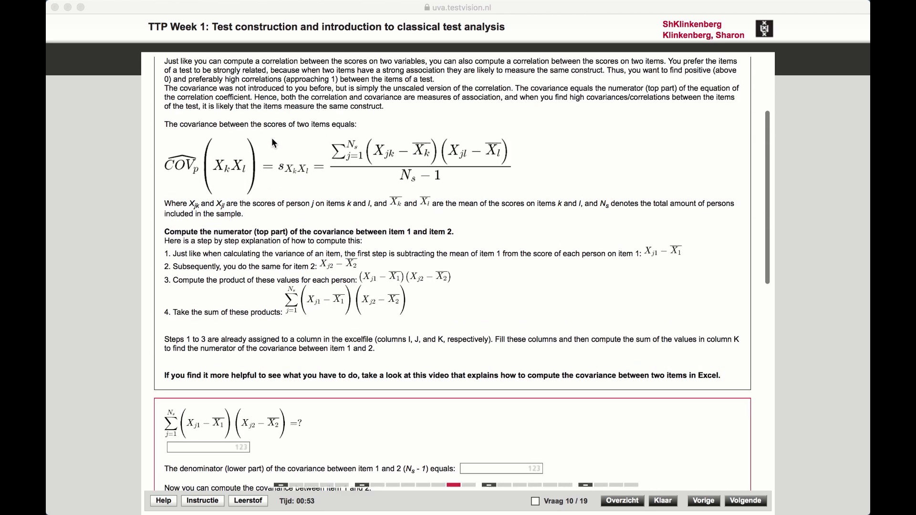
Switch to the Excel item-scores workbook and review the cov formula in H18.
scroll("down", 3)
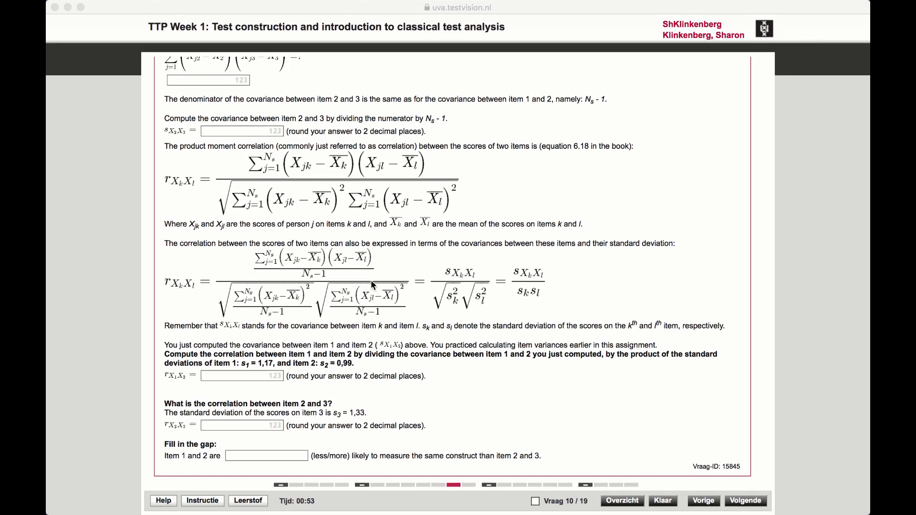
mouse_move(172, 297)
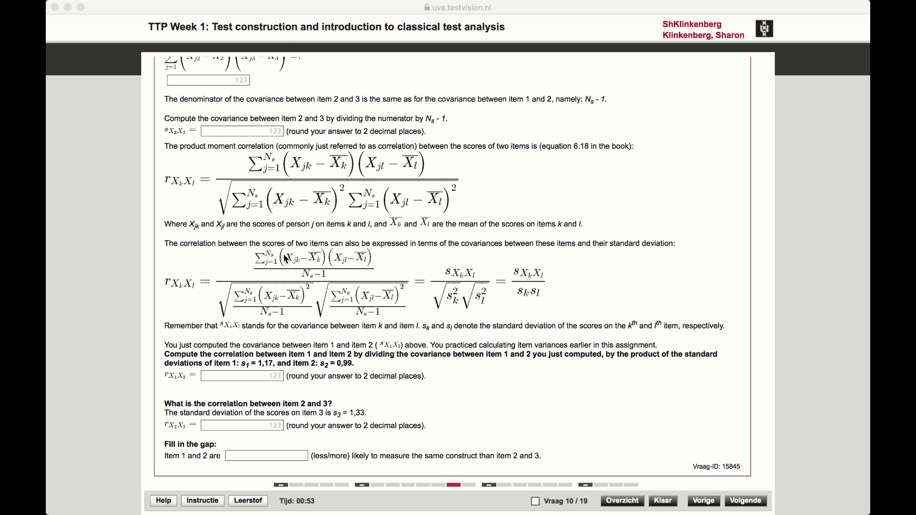
mouse_move(381, 278)
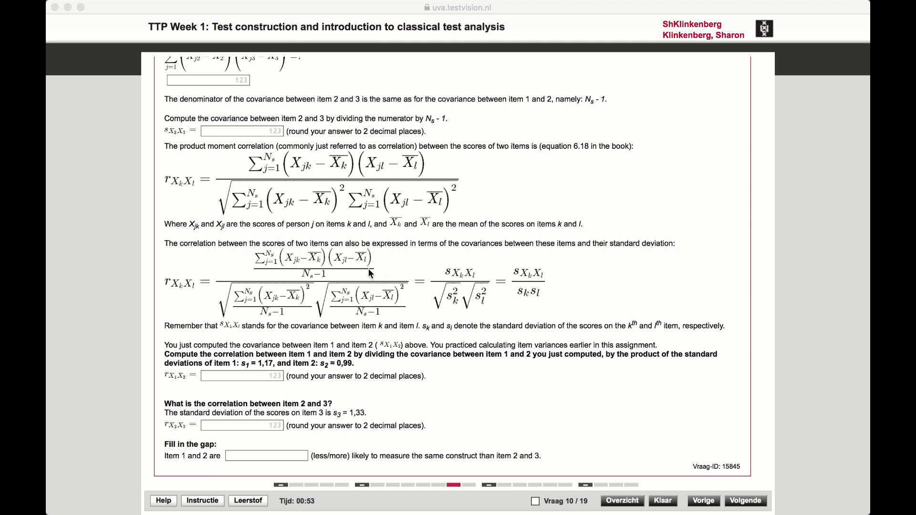
mouse_move(207, 317)
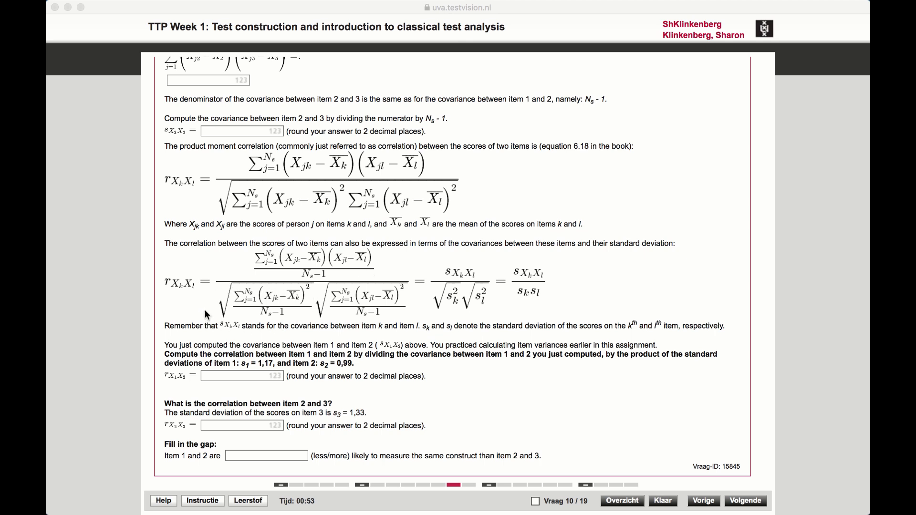
mouse_move(249, 297)
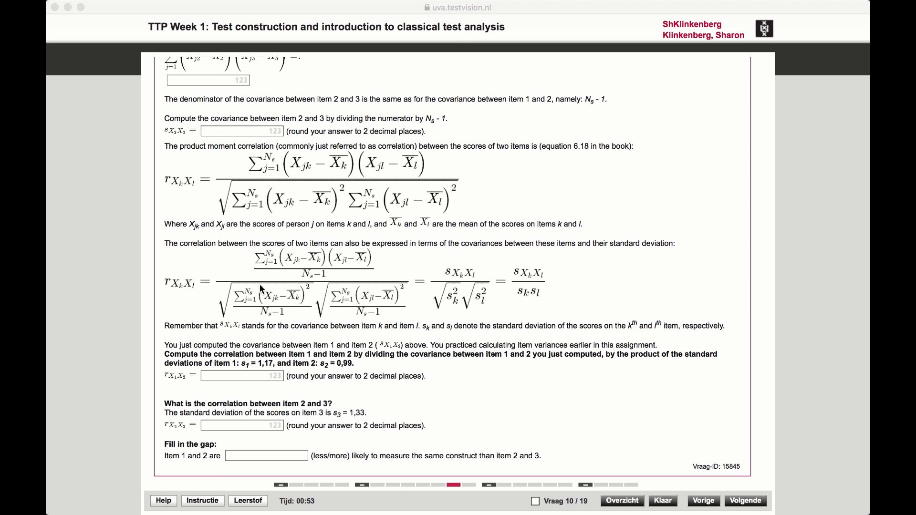
mouse_move(265, 319)
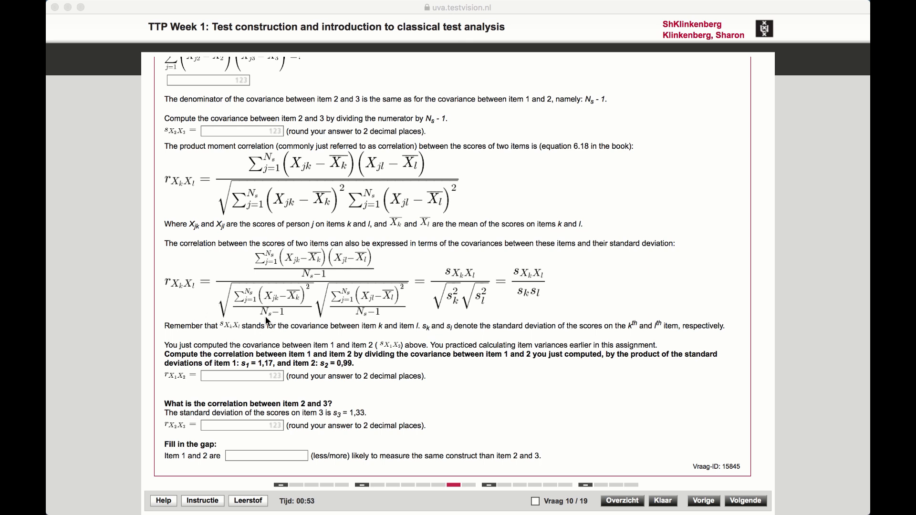
mouse_move(269, 311)
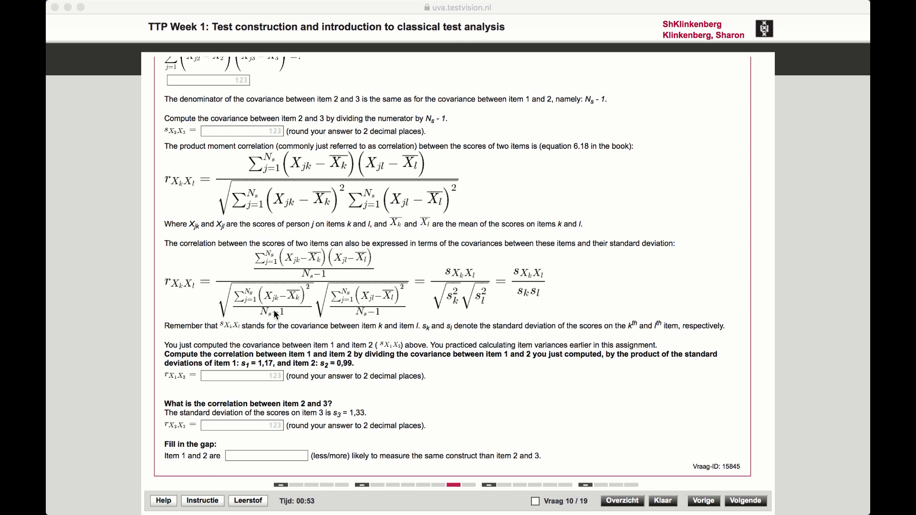
mouse_move(376, 309)
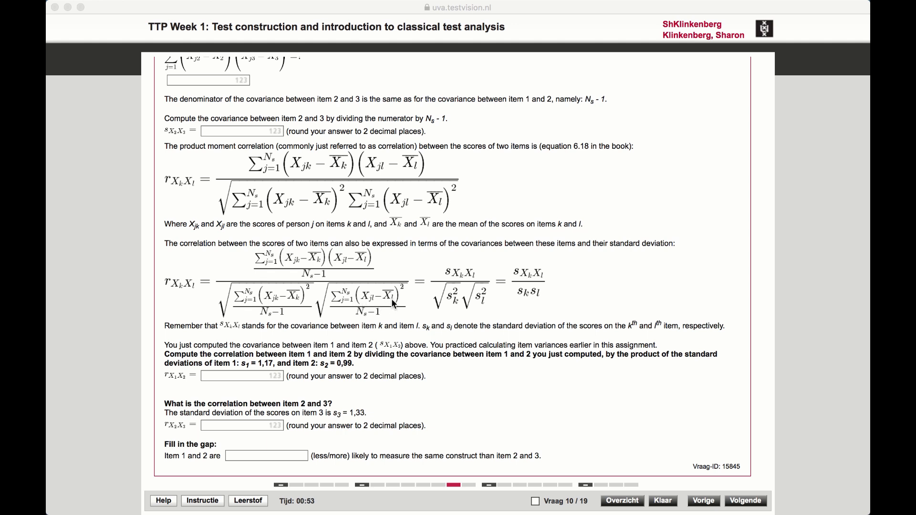
key("cmd+tab")
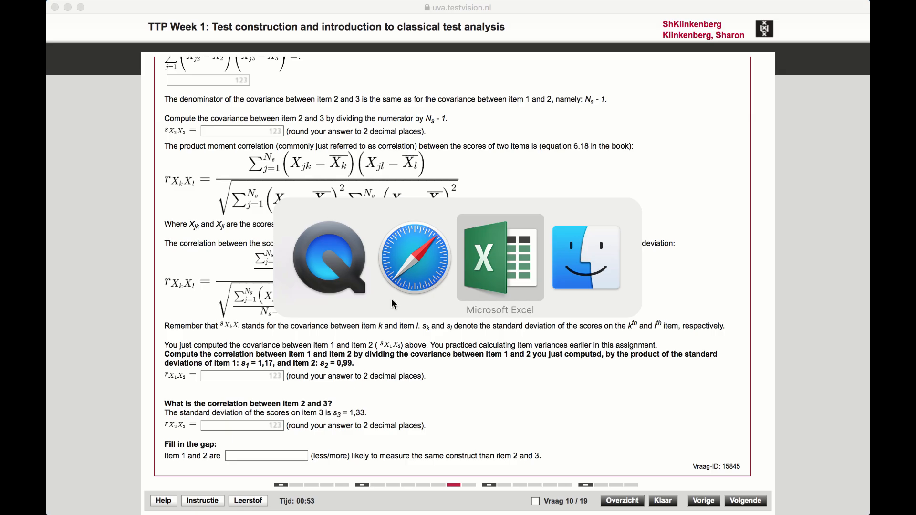
left_click(500, 258)
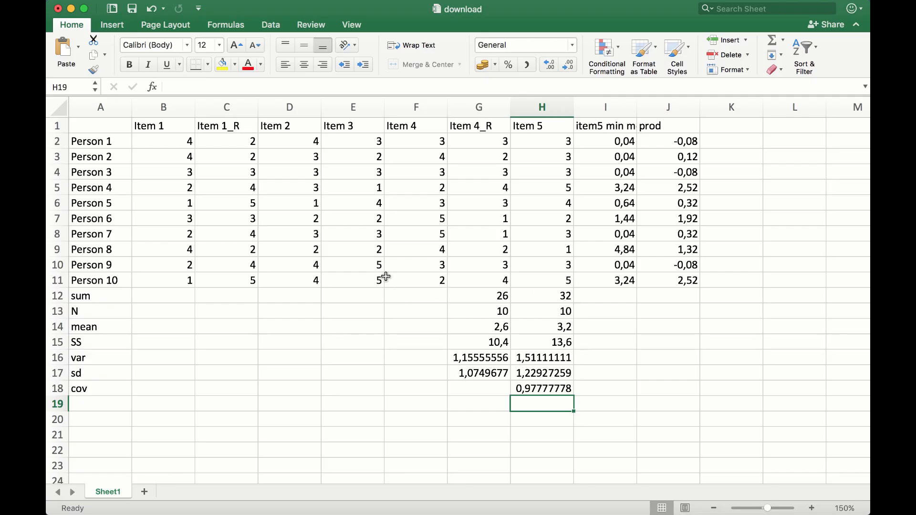
scroll("down", 3)
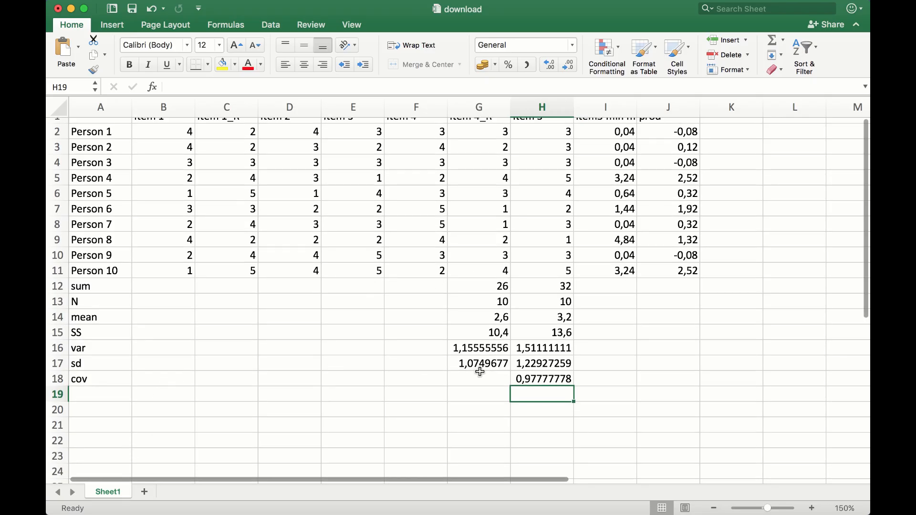
mouse_move(545, 377)
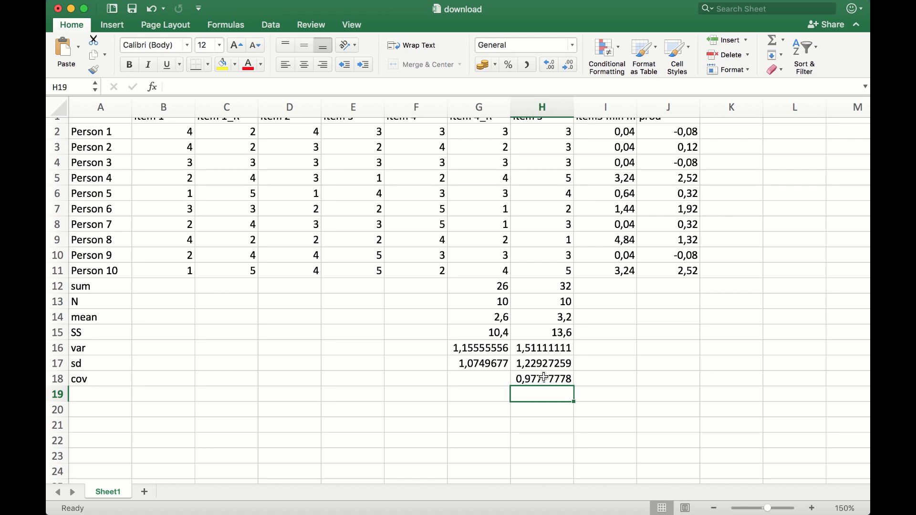
left_click(542, 379)
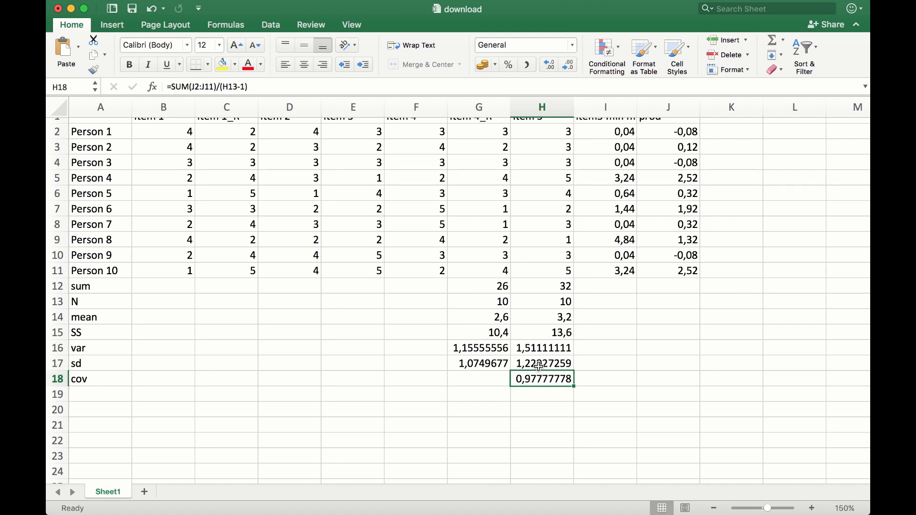
mouse_move(464, 348)
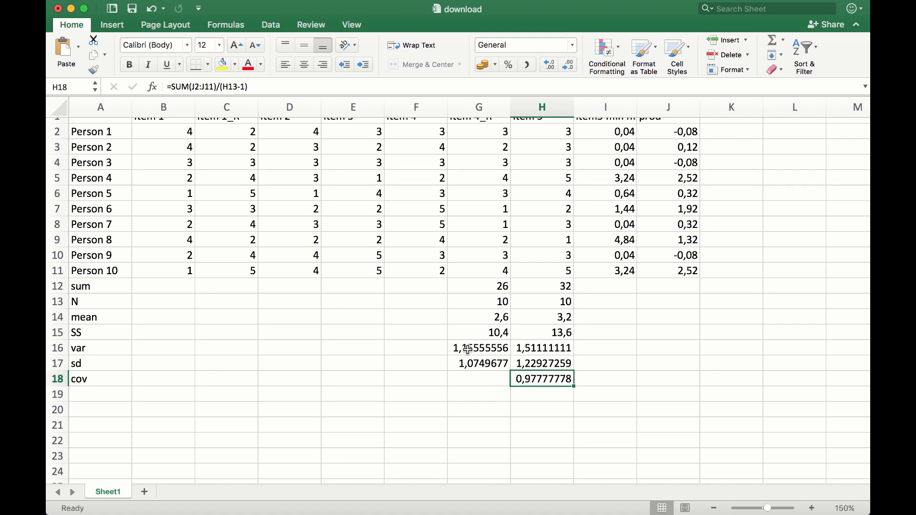
left_click(480, 362)
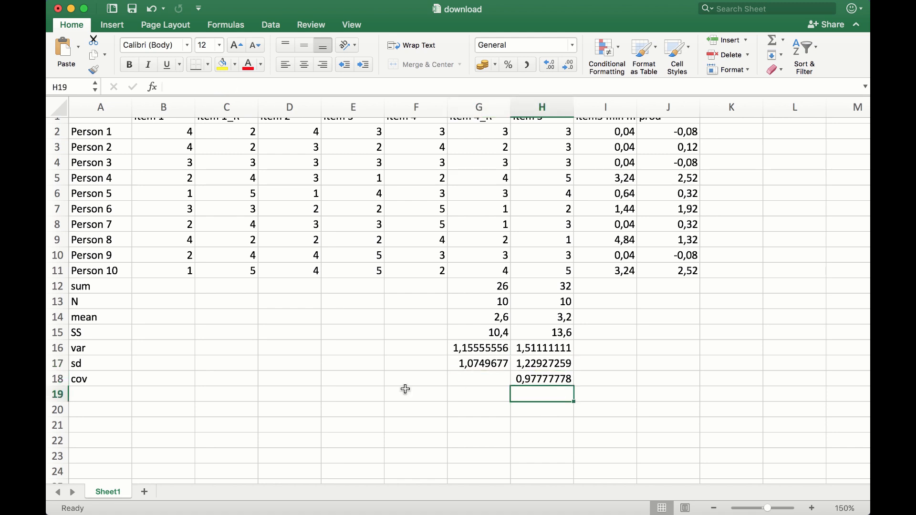
Label the row and enter =H18/(G17*H17) in H19, giving a correlation of 0.73994007.
type("cov")
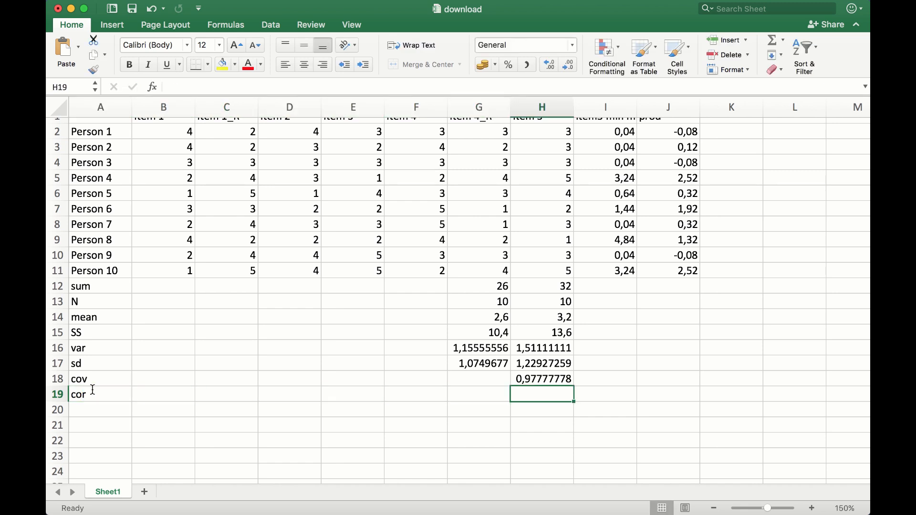
type("=")
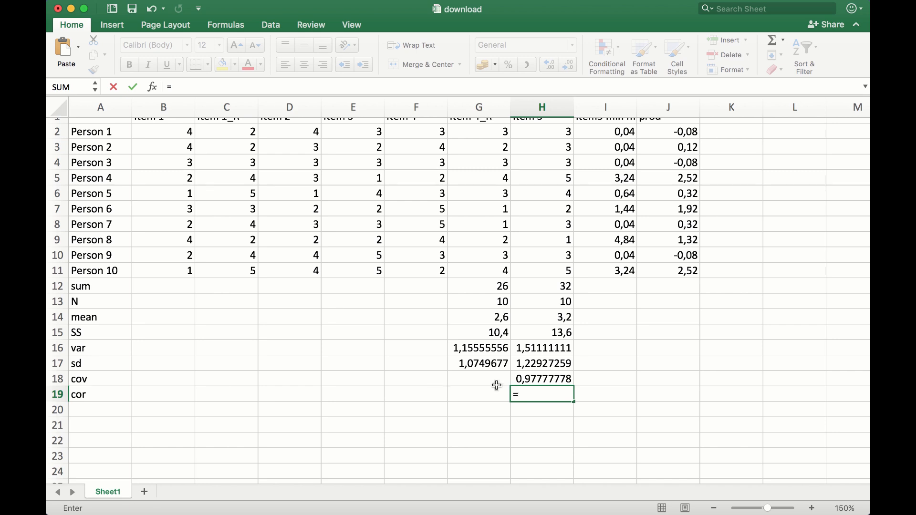
left_click(542, 379)
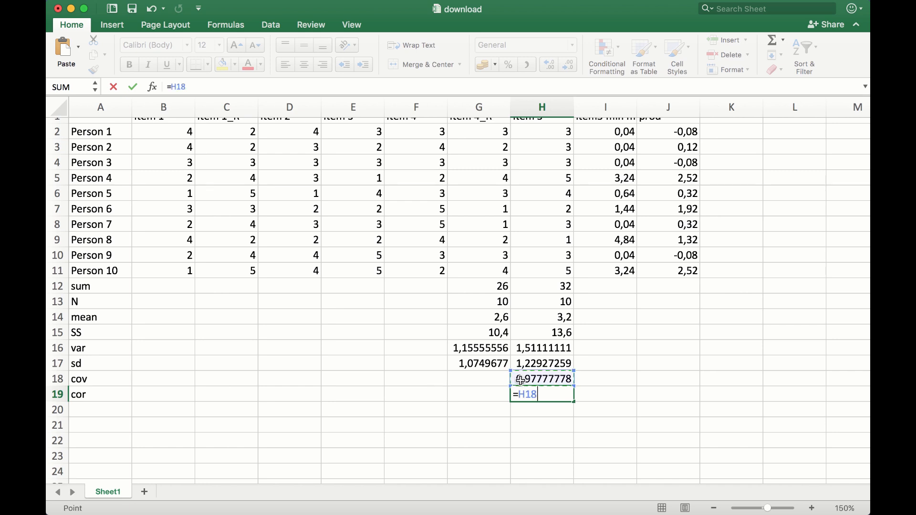
type("/")
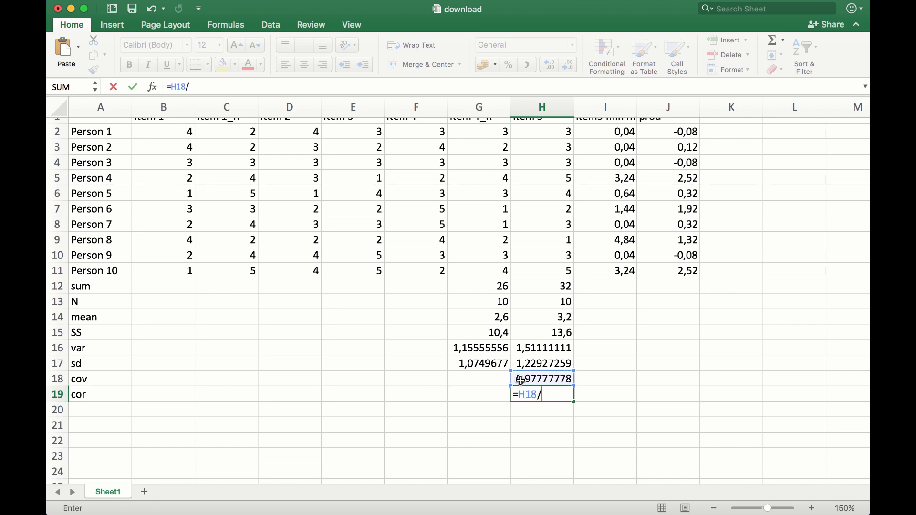
type("()")
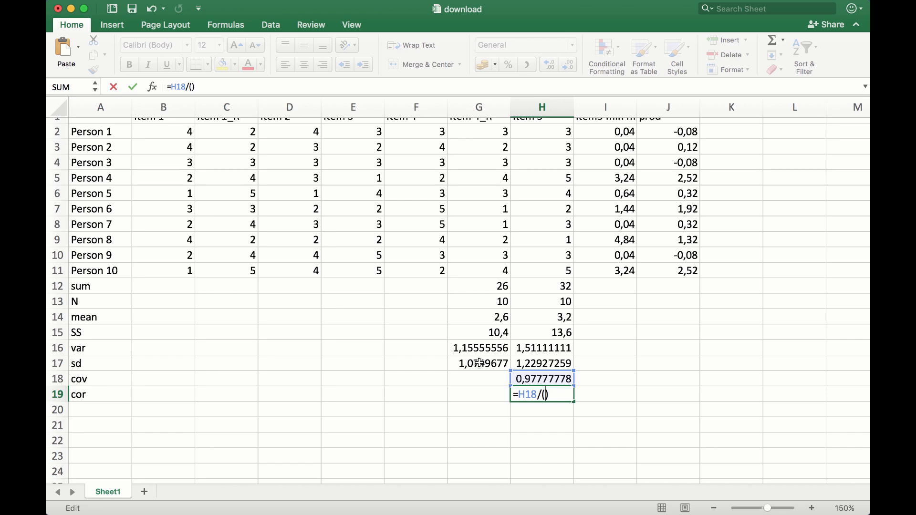
left_click(481, 363)
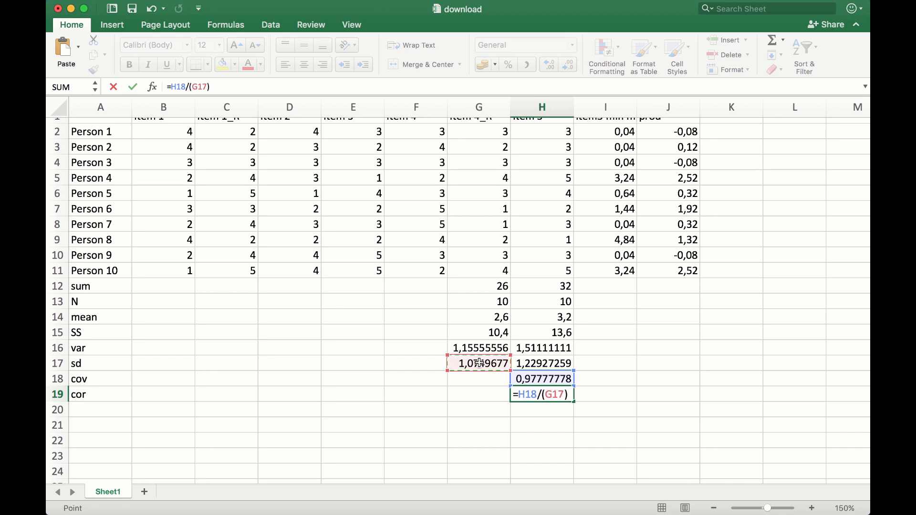
type("*H17")
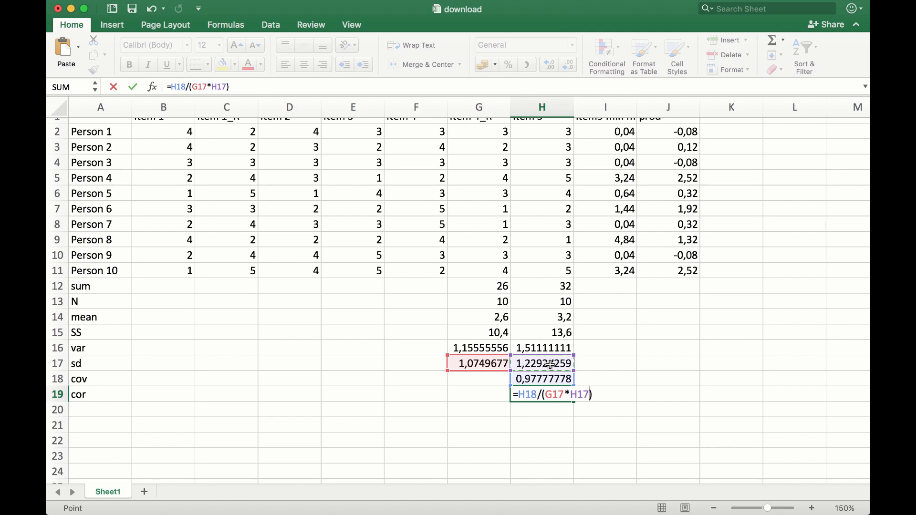
key("Enter")
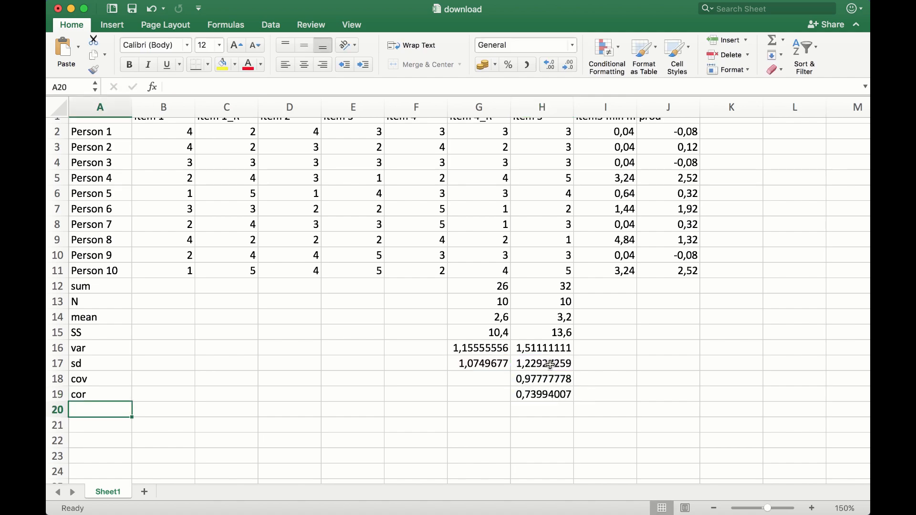